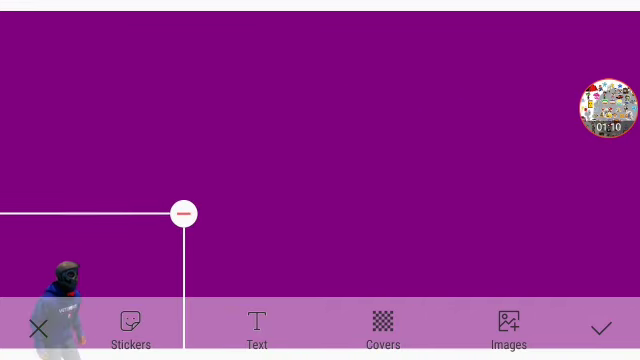
drag(184, 212, 164, 220)
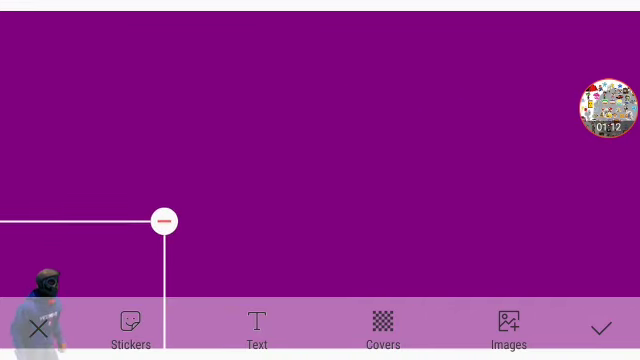